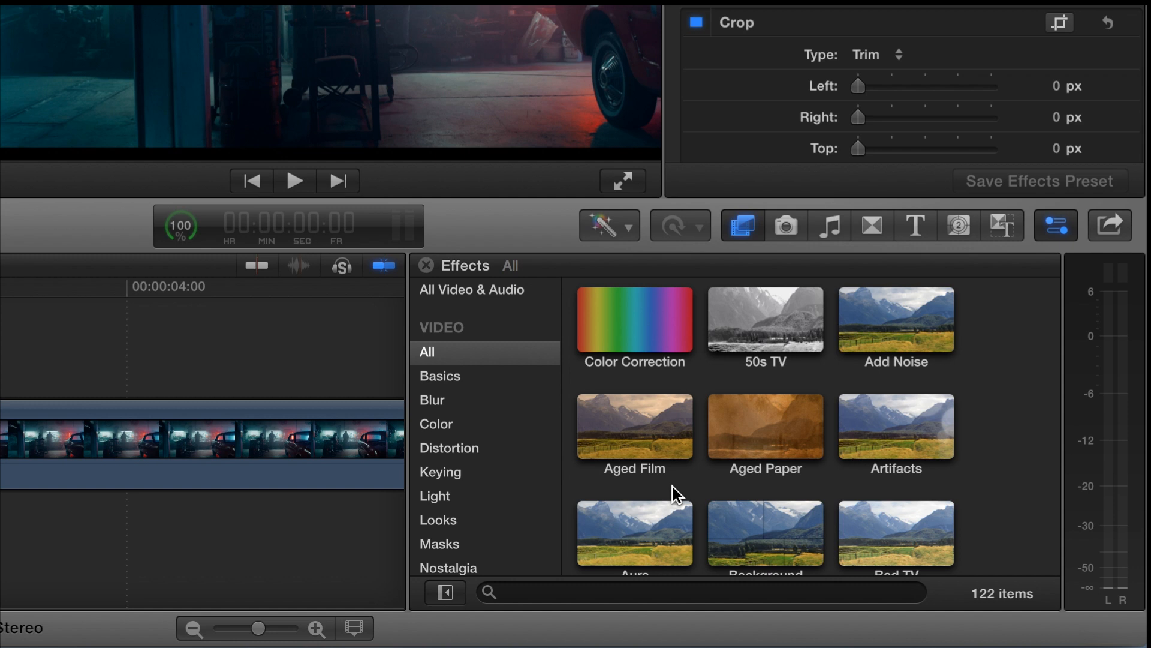
Apply the Focus effect from the Blur category, then search all effects for 'vi'
{"action": "left_click", "coordinate": [431, 400]}
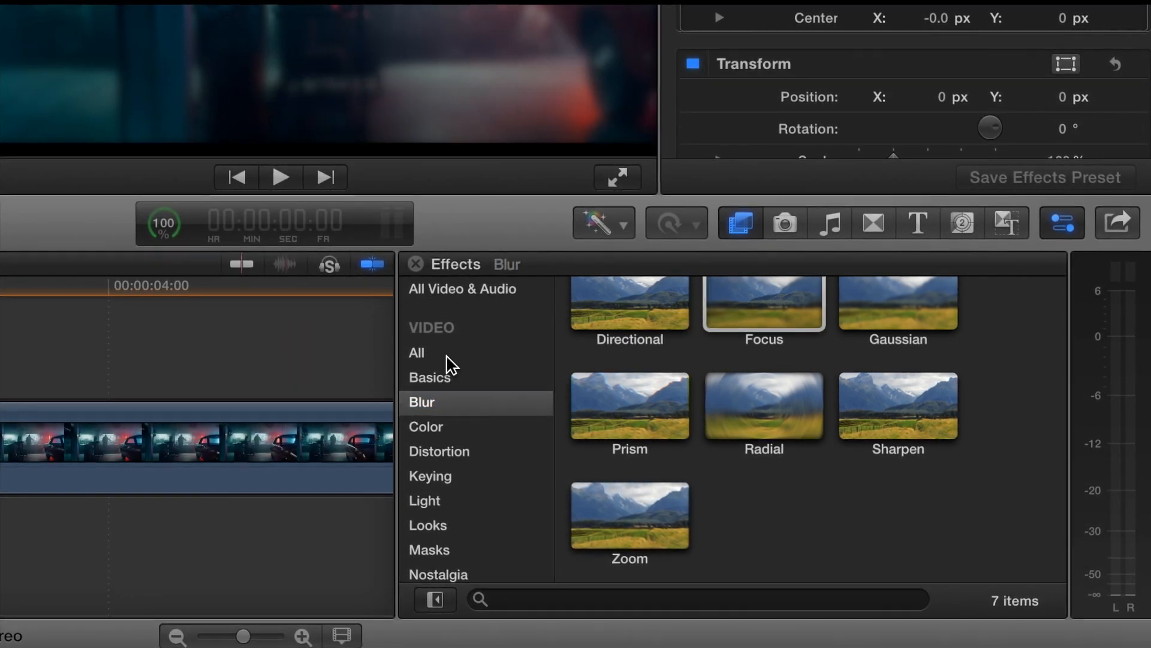
{"action": "left_click", "coordinate": [415, 353]}
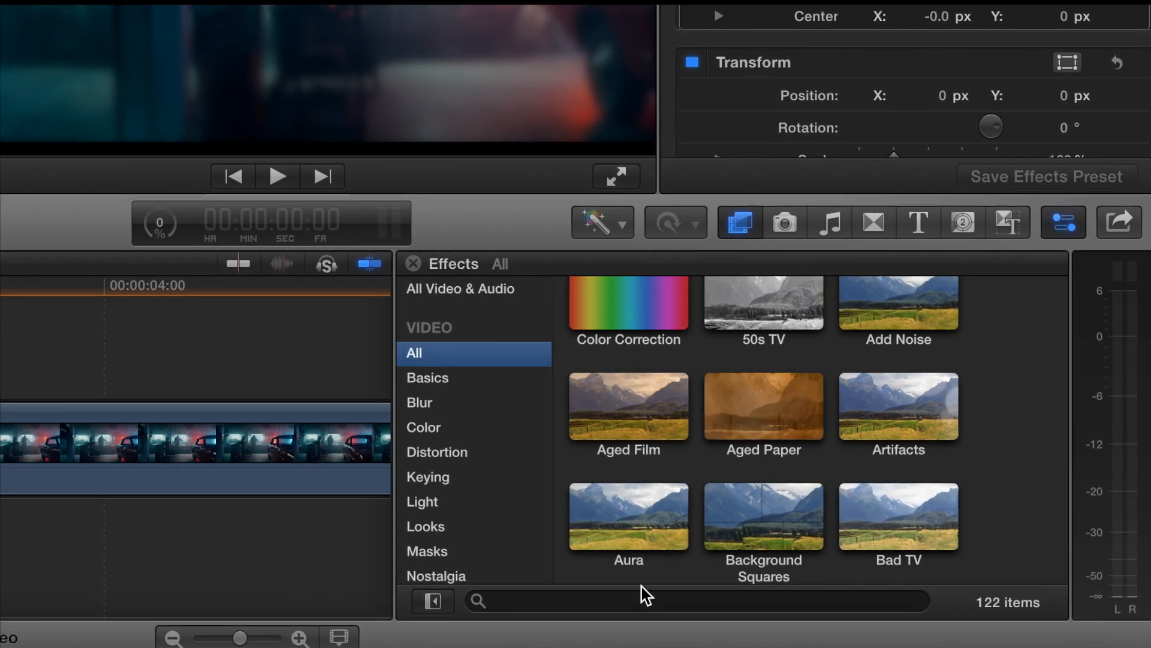
{"action": "type", "text": "vi"}
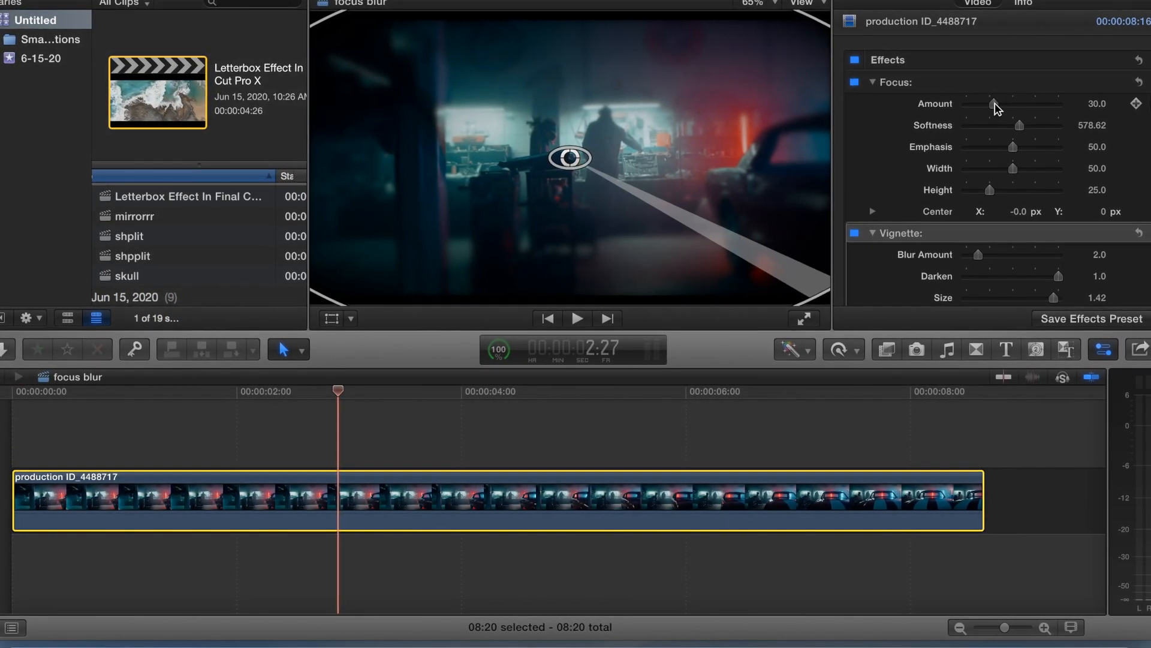
Set the Focus effect's Amount to about 32.31
{"action": "left_click_drag", "start_coordinate": [993, 104], "coordinate": [1016, 109]}
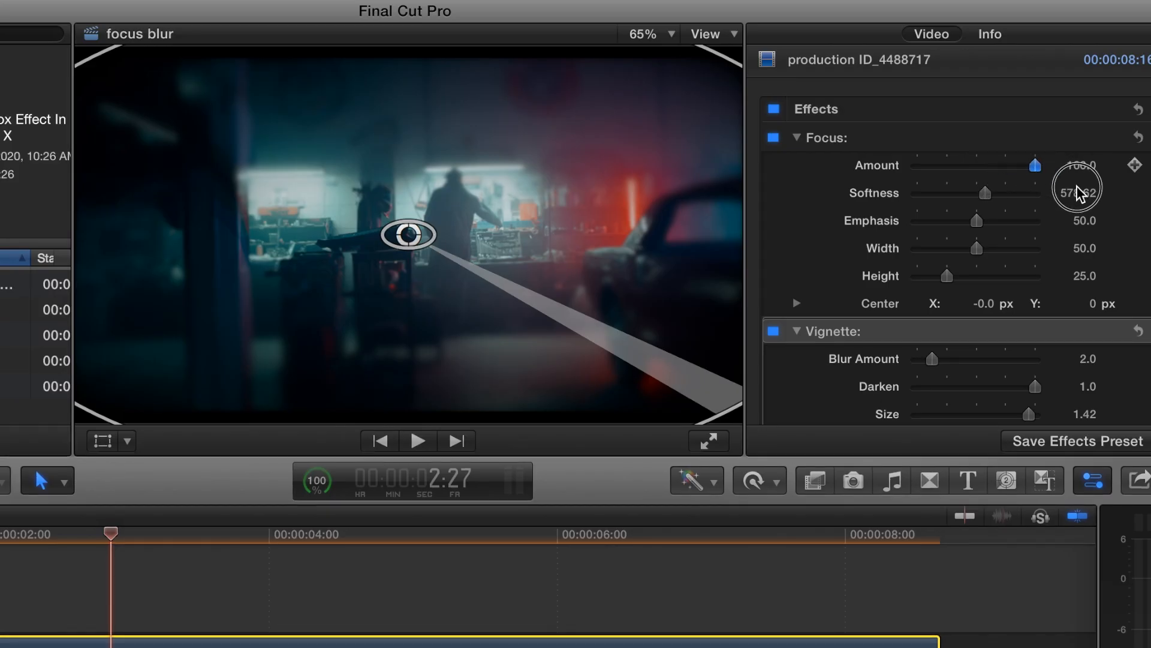
{"action": "left_click_drag", "start_coordinate": [1036, 164], "coordinate": [929, 164]}
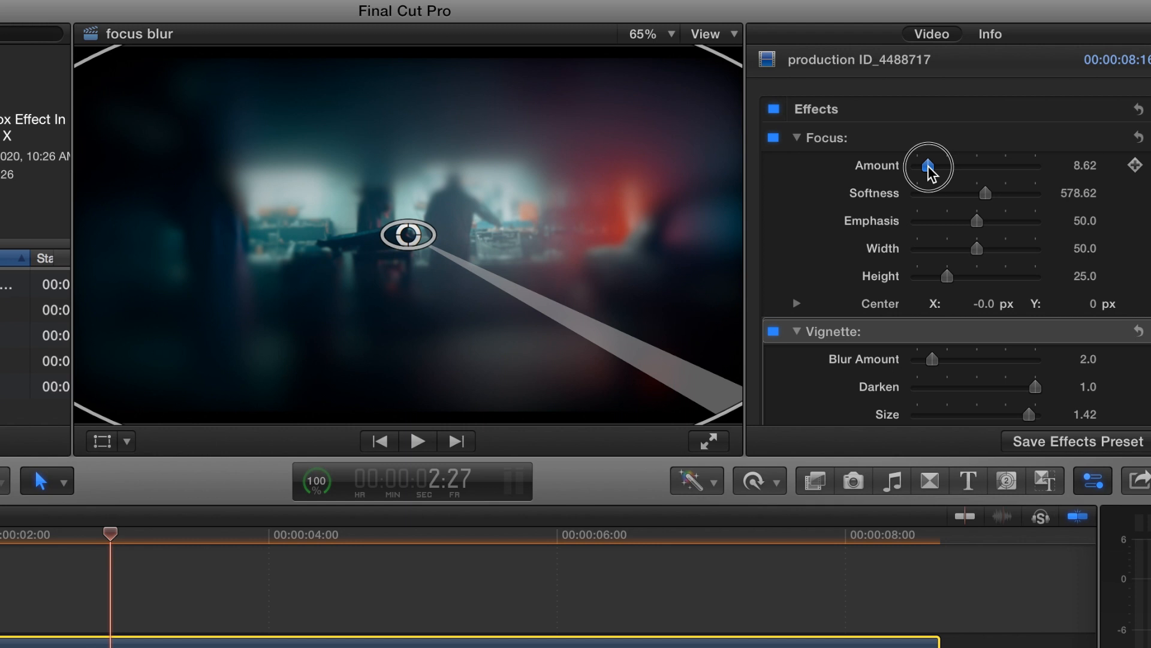
{"action": "left_click_drag", "start_coordinate": [929, 166], "coordinate": [949, 167]}
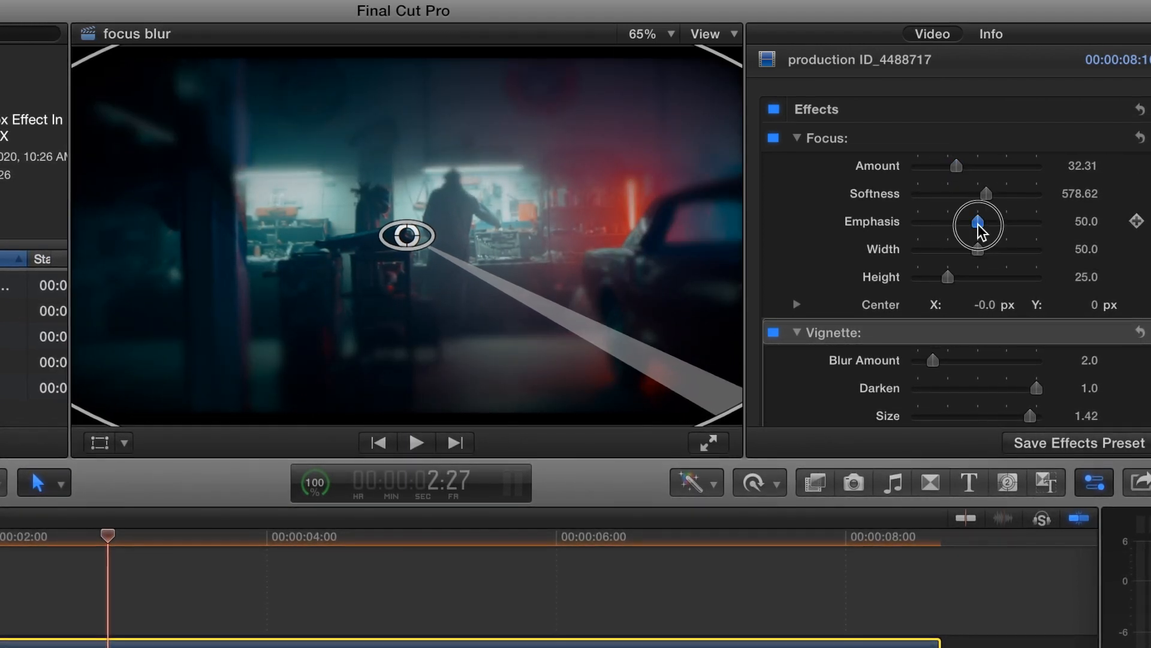
Try the Focus Emphasis and Softness sliders, returning Emphasis to 50.0
{"action": "left_click_drag", "start_coordinate": [977, 223], "coordinate": [1013, 224]}
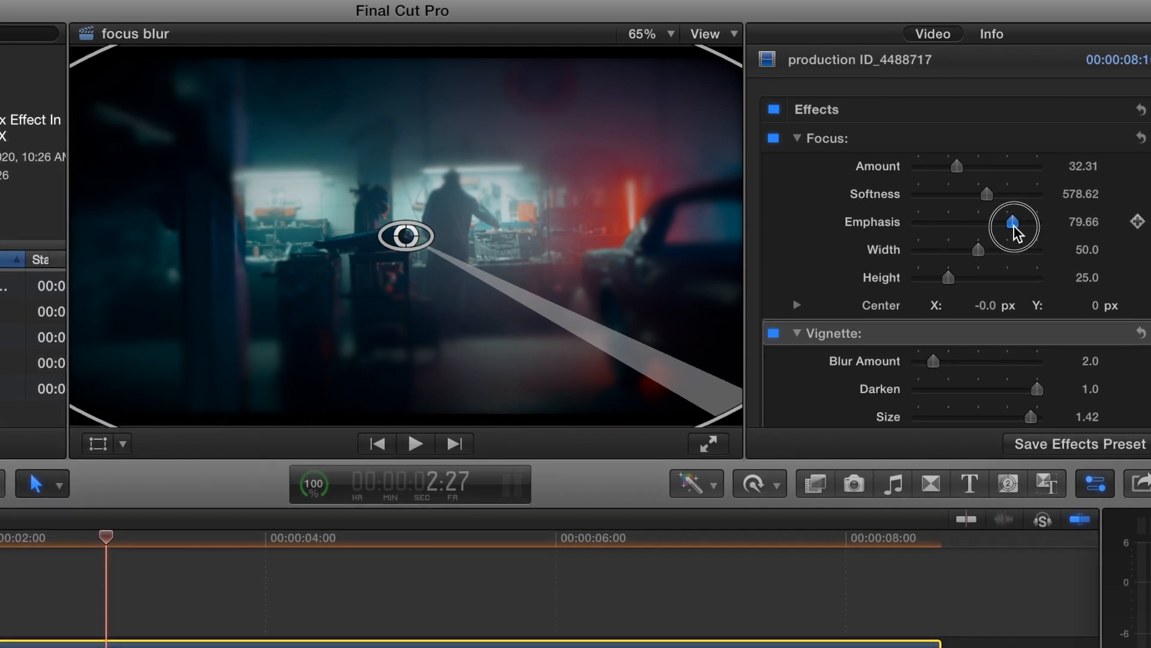
{"action": "left_click_drag", "start_coordinate": [1013, 224], "coordinate": [978, 226]}
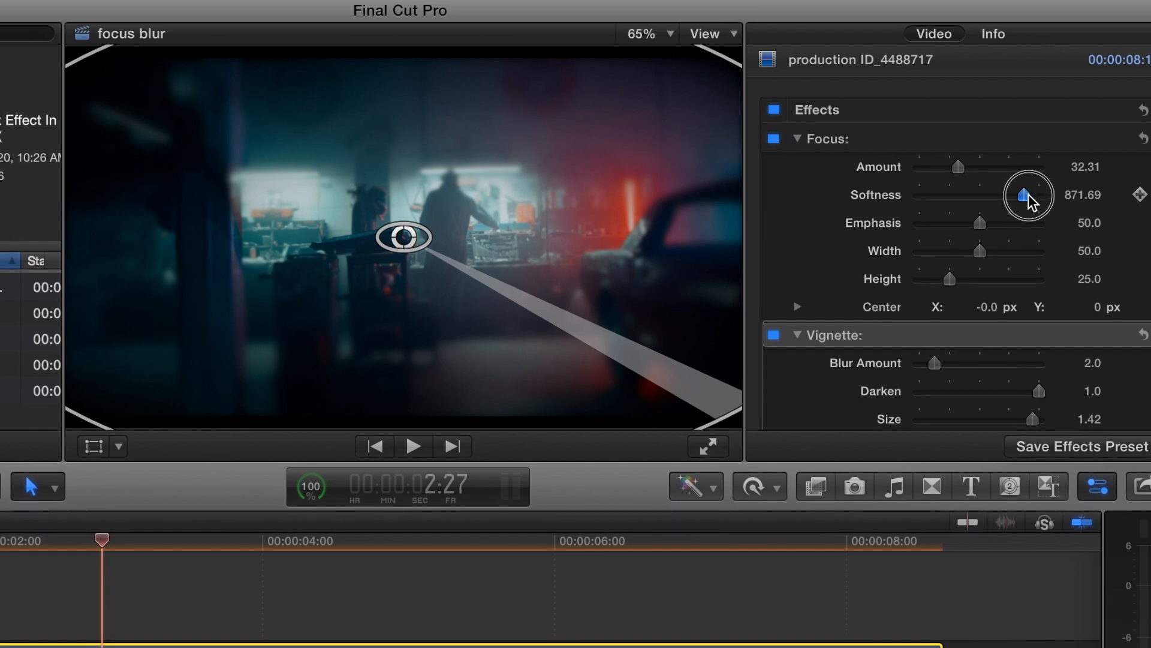
{"action": "left_click_drag", "start_coordinate": [1019, 195], "coordinate": [1042, 196]}
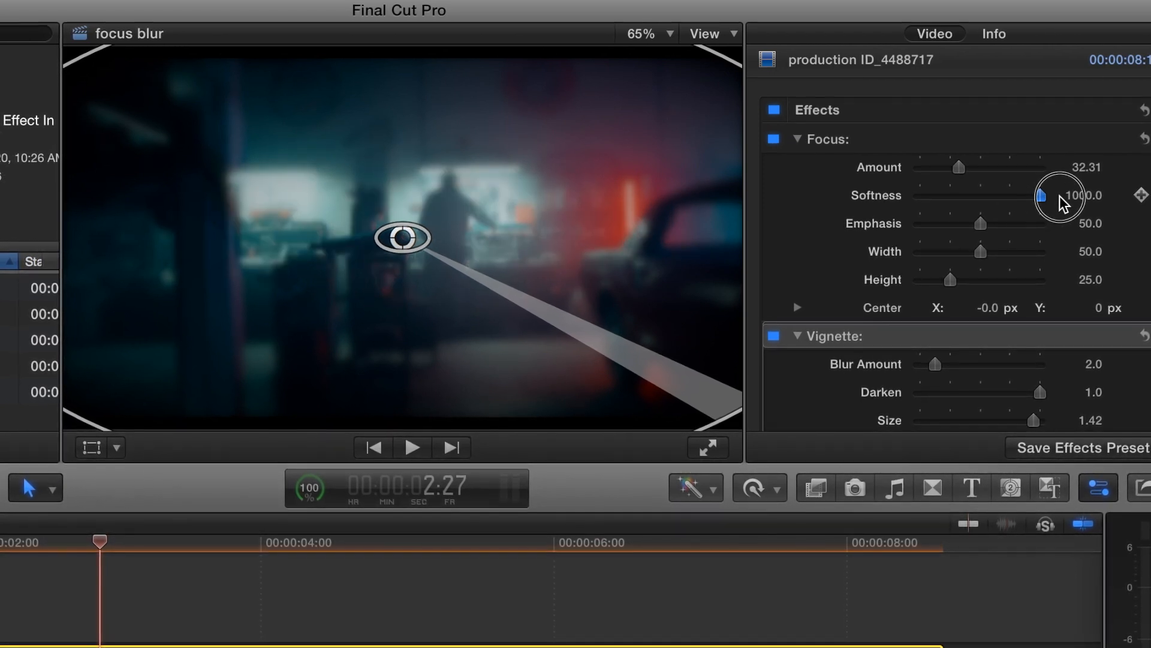
{"action": "left_click_drag", "start_coordinate": [1042, 196], "coordinate": [992, 196]}
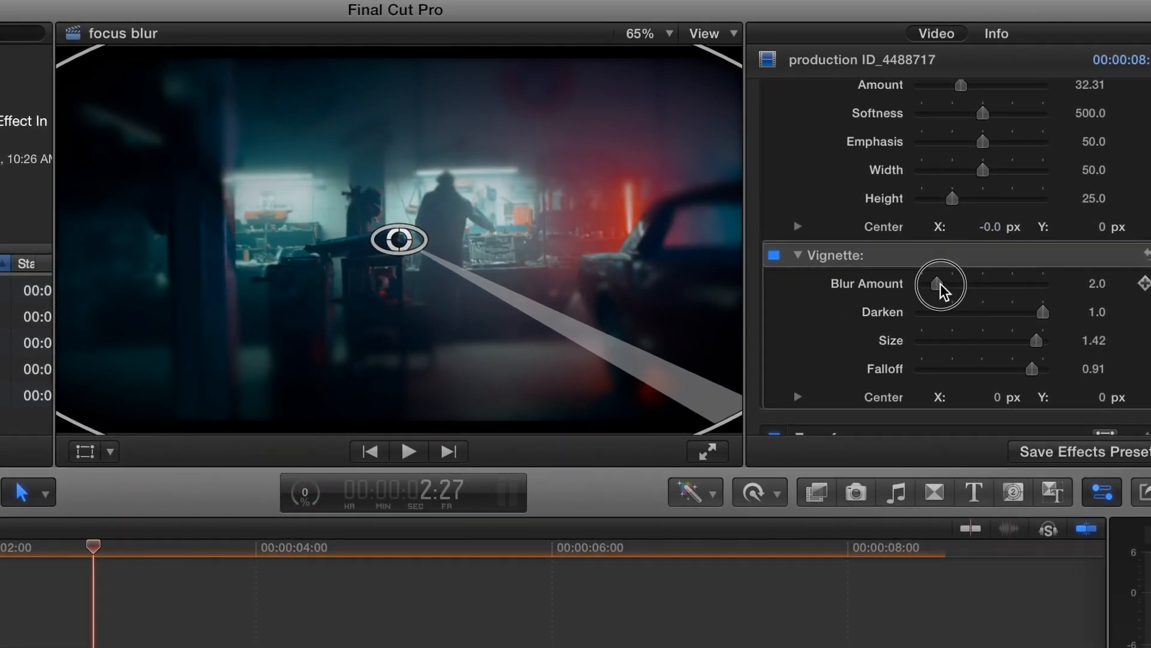
Set the Vignette Blur Amount to 16.0 and Size to 0.94
{"action": "left_click_drag", "start_coordinate": [940, 285], "coordinate": [998, 299]}
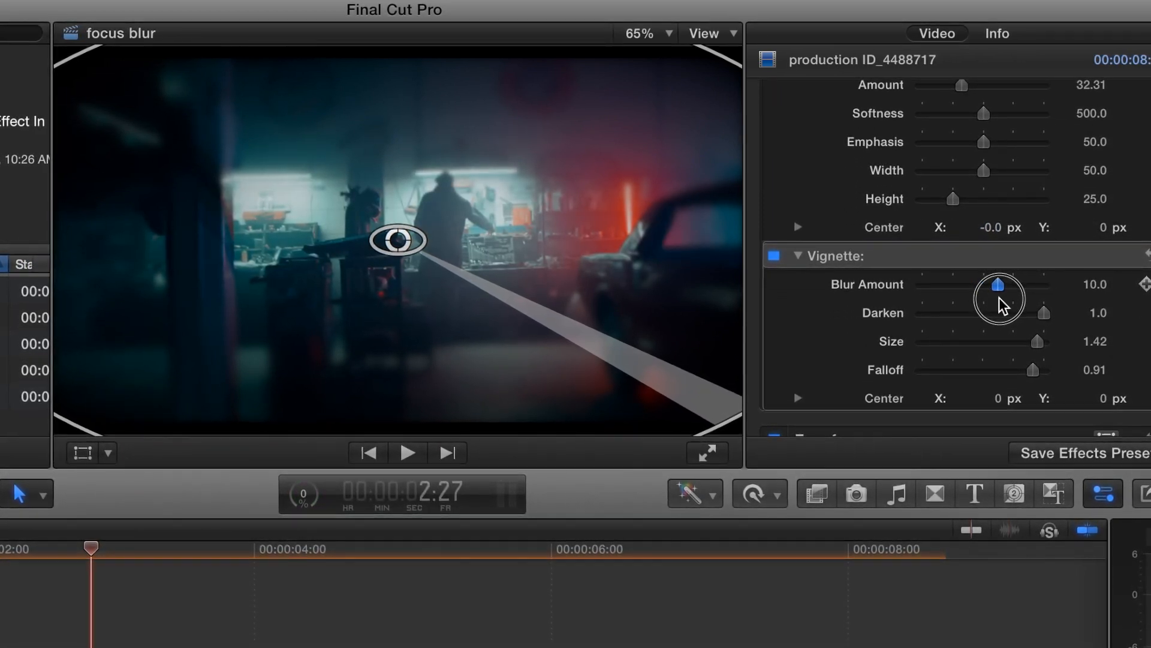
{"action": "left_click_drag", "start_coordinate": [1000, 284], "coordinate": [1045, 285]}
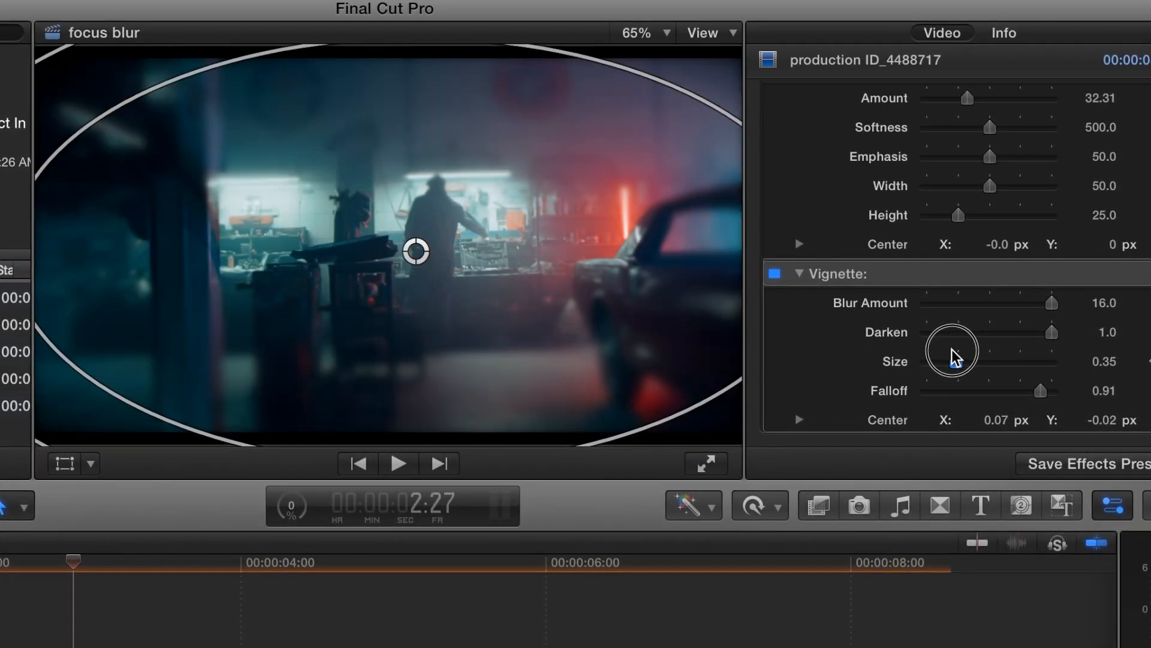
{"action": "left_click_drag", "start_coordinate": [951, 350], "coordinate": [994, 350]}
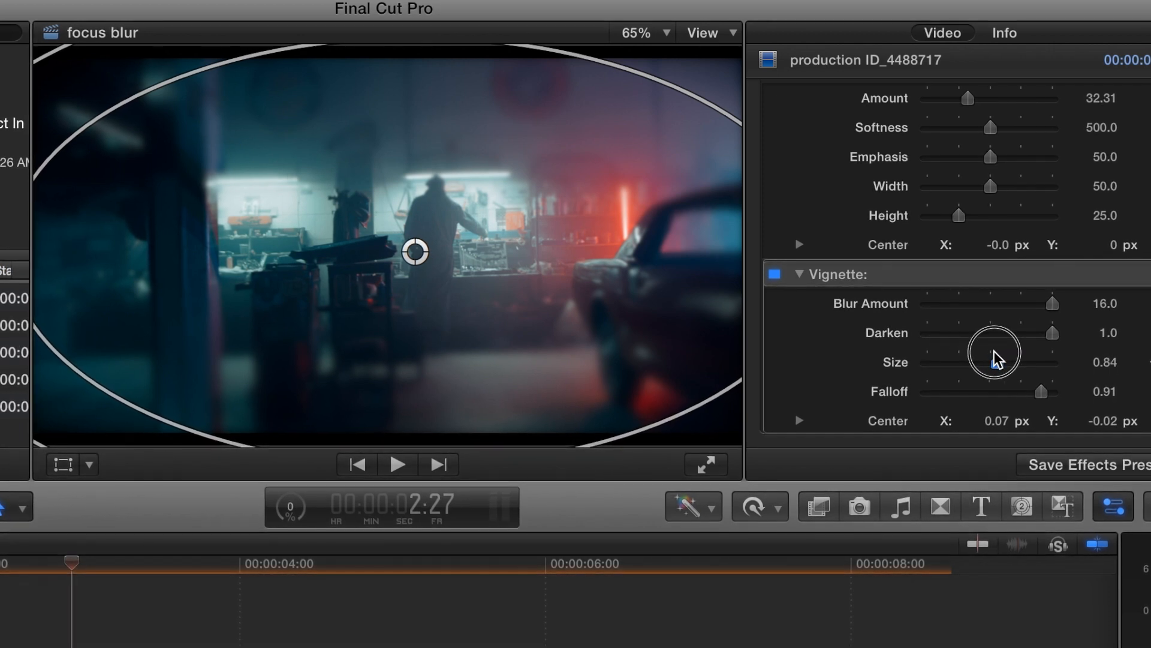
{"action": "left_click_drag", "start_coordinate": [995, 351], "coordinate": [1010, 361]}
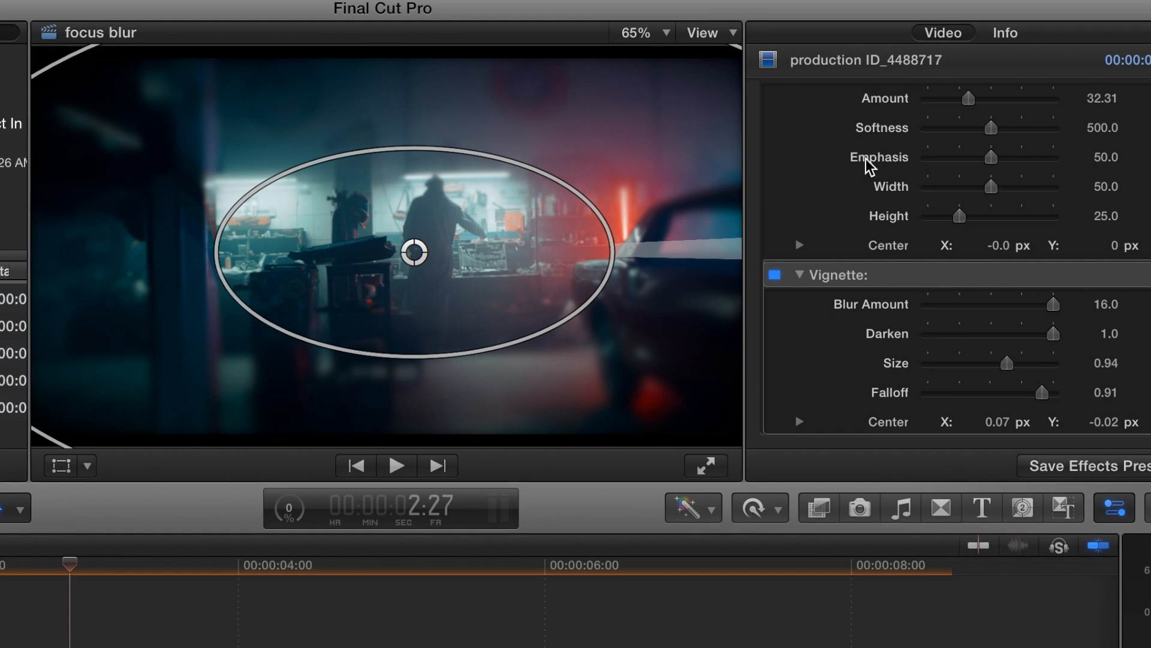
{"action": "mouse_move", "coordinate": [820, 127]}
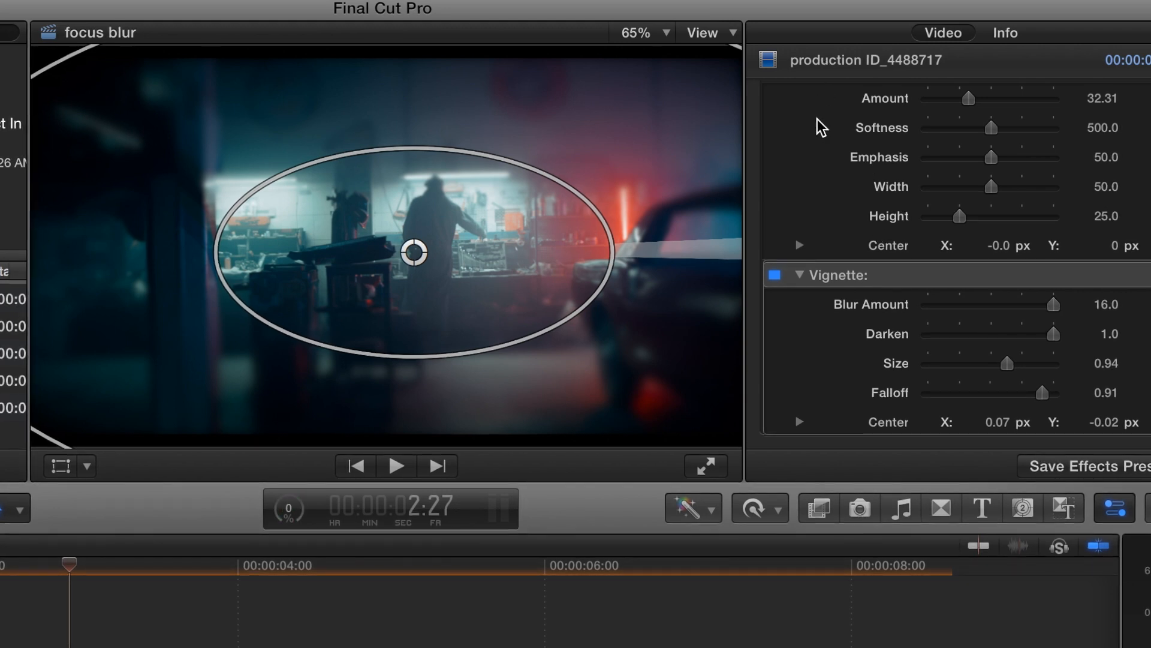